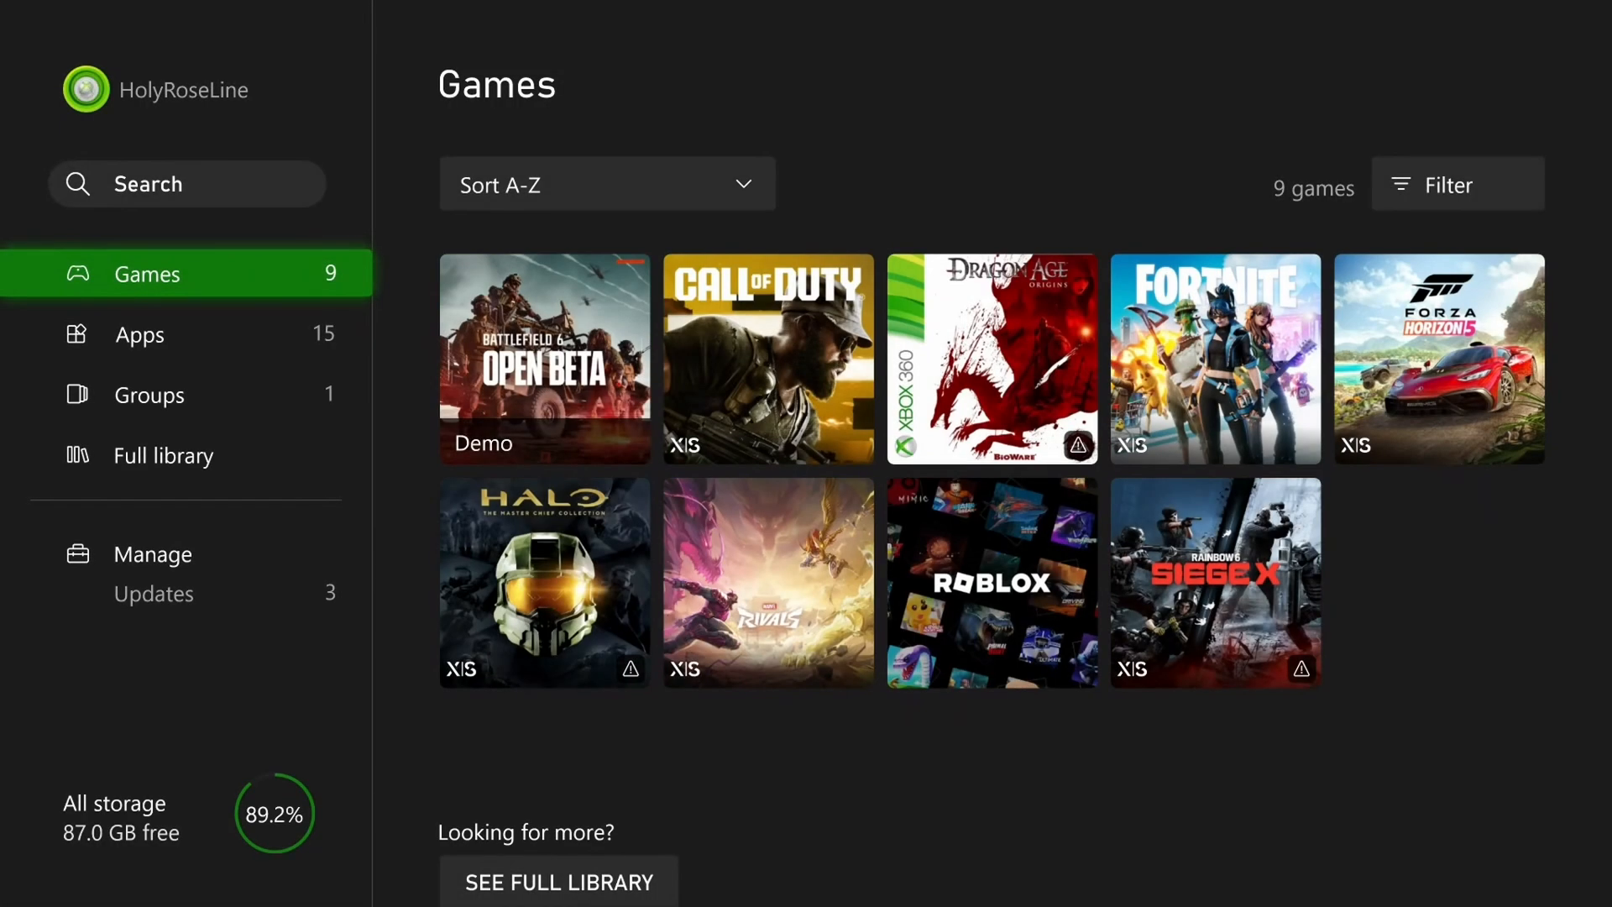
# Step: Switch My games & apps to the Apps list with Xbox Support in view
pyautogui.click(139, 334)
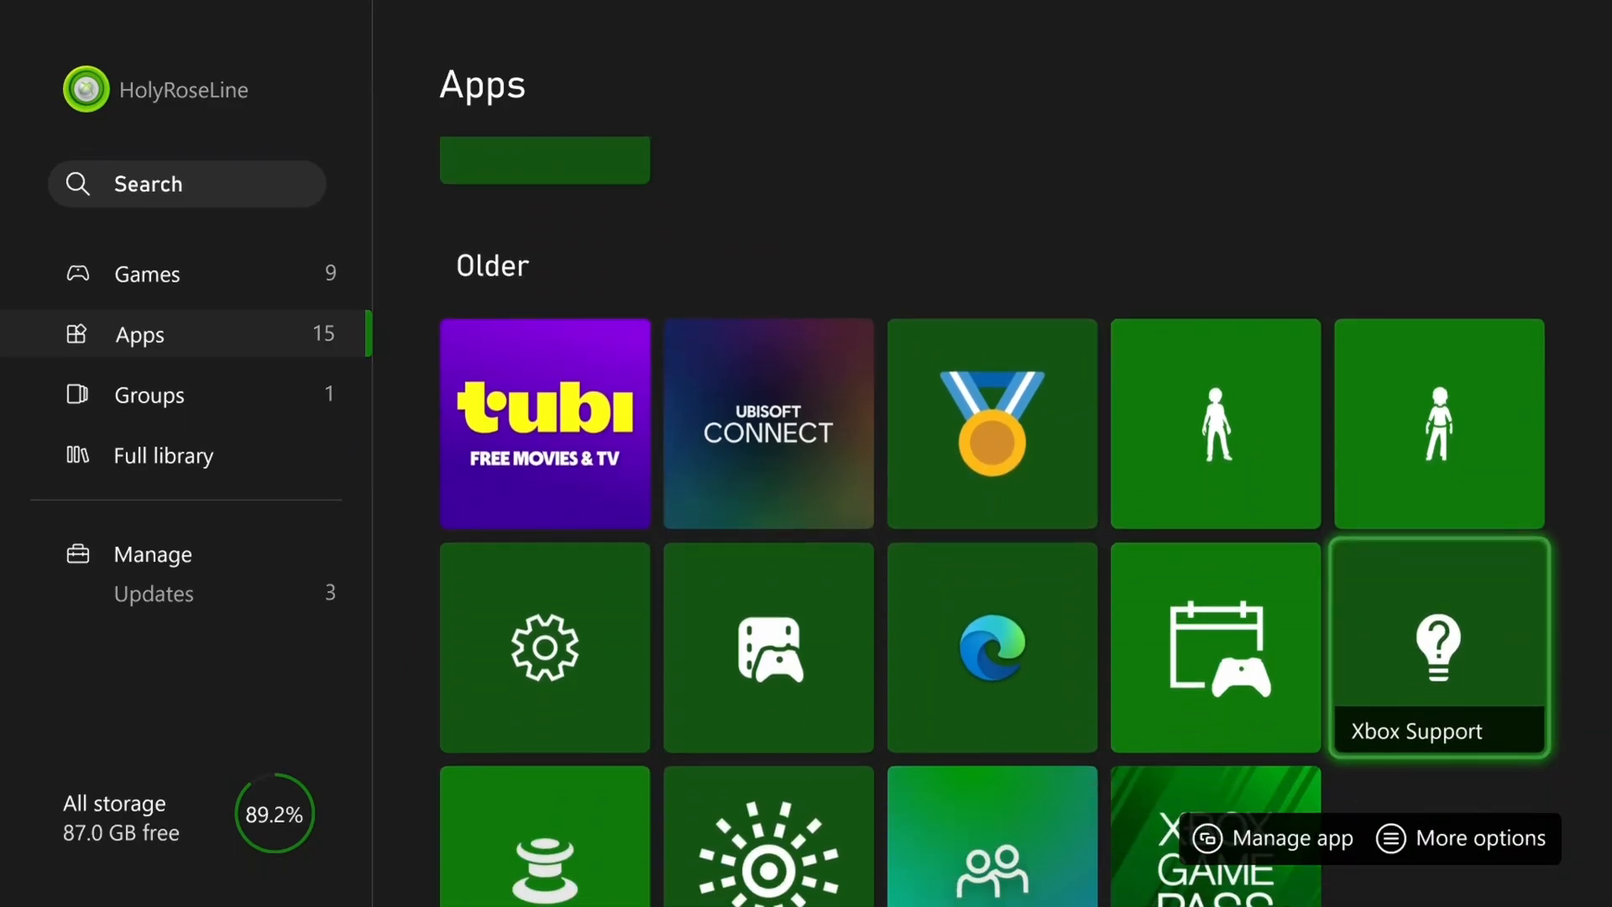
# Step: Launch Xbox Support and check the Xbox service status
pyautogui.click(1438, 645)
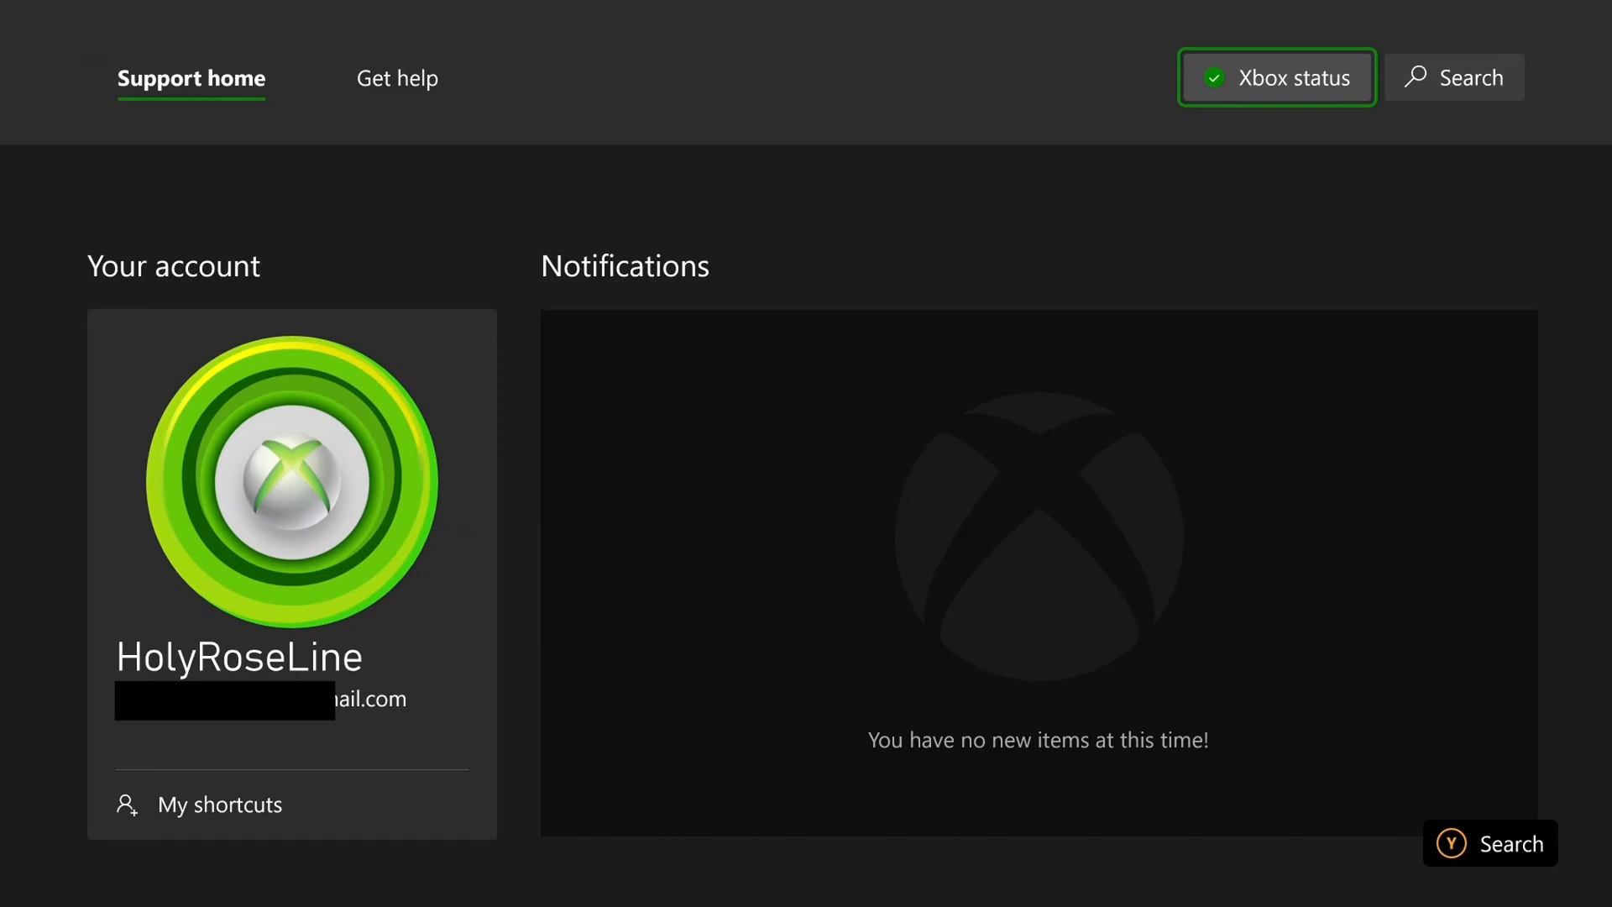
pyautogui.click(1275, 77)
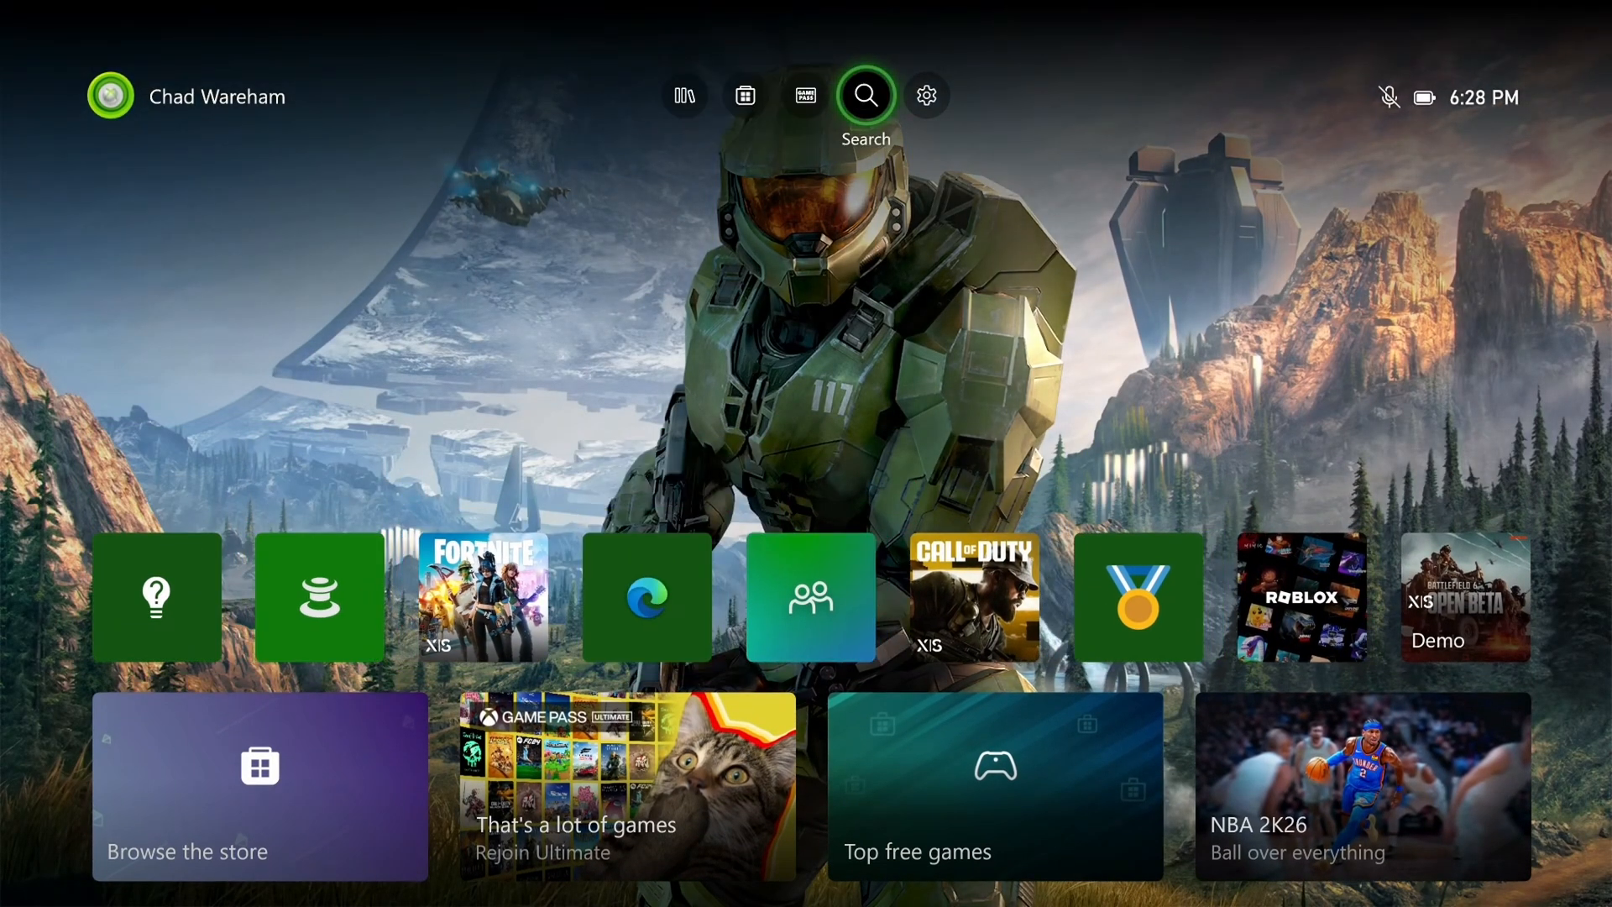
# Step: Go to console Settings and show the Account section
pyautogui.click(925, 95)
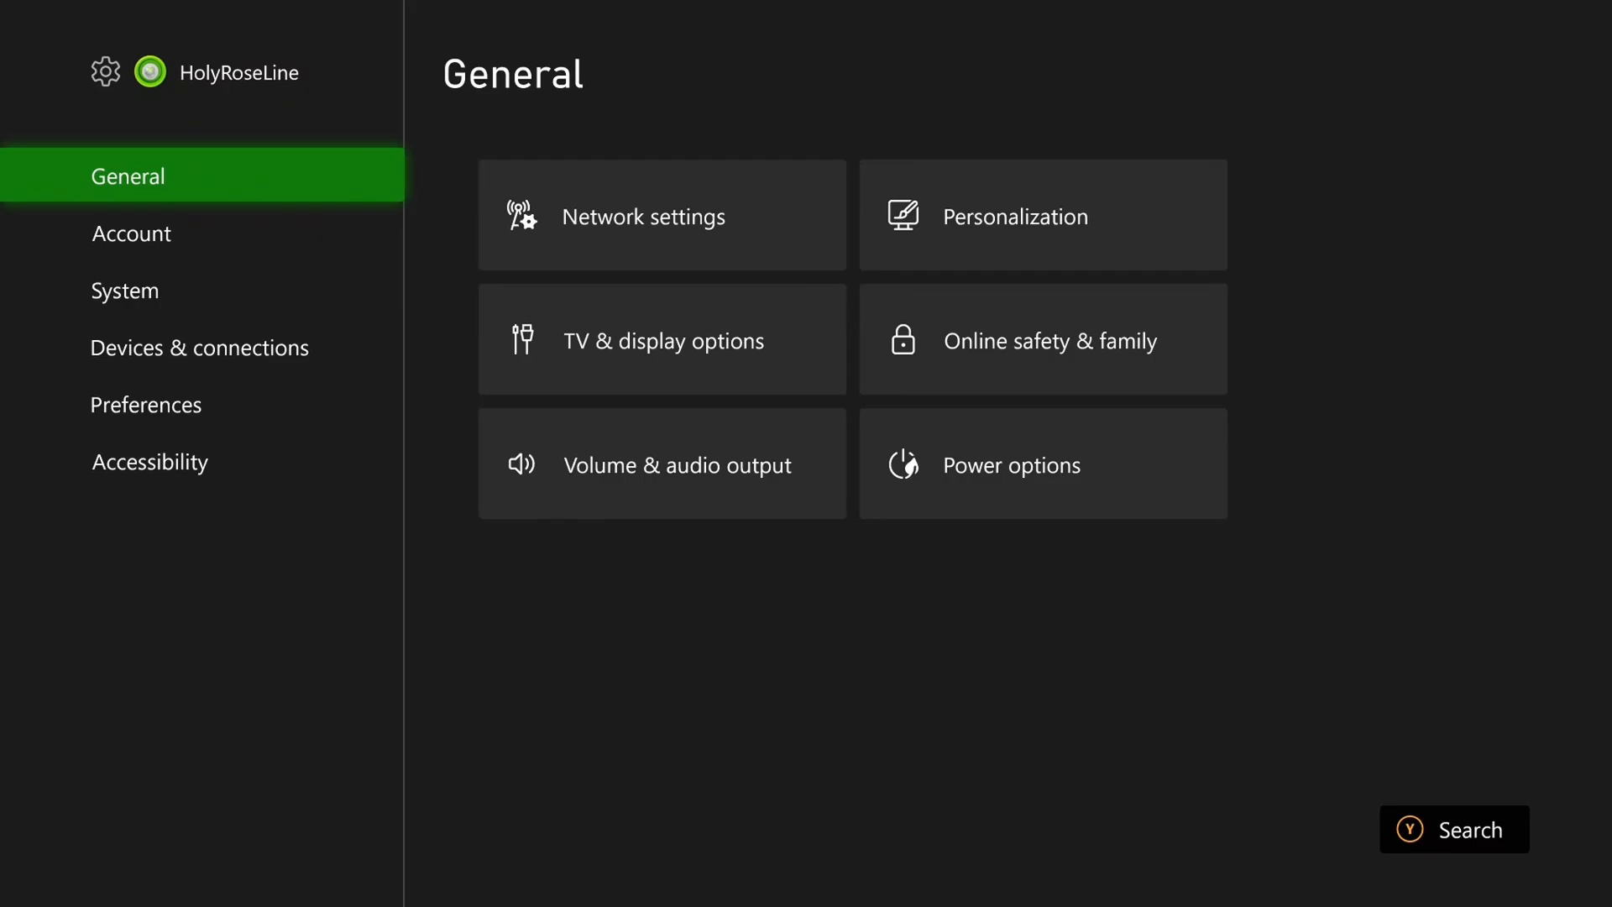
pyautogui.click(131, 234)
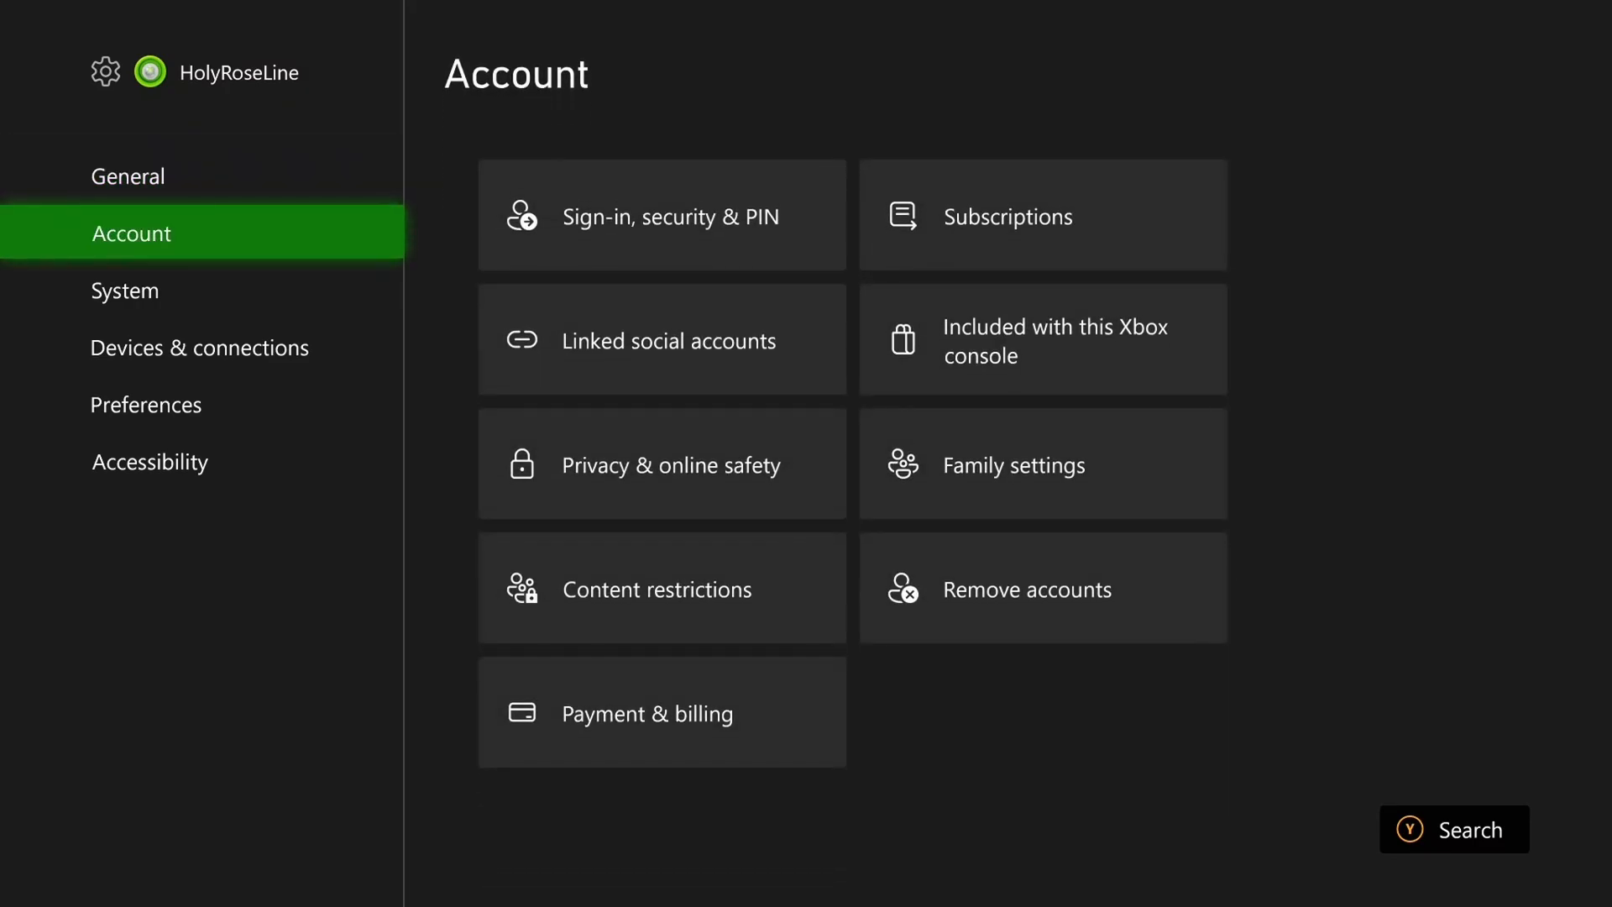
pyautogui.moveTo(661, 711)
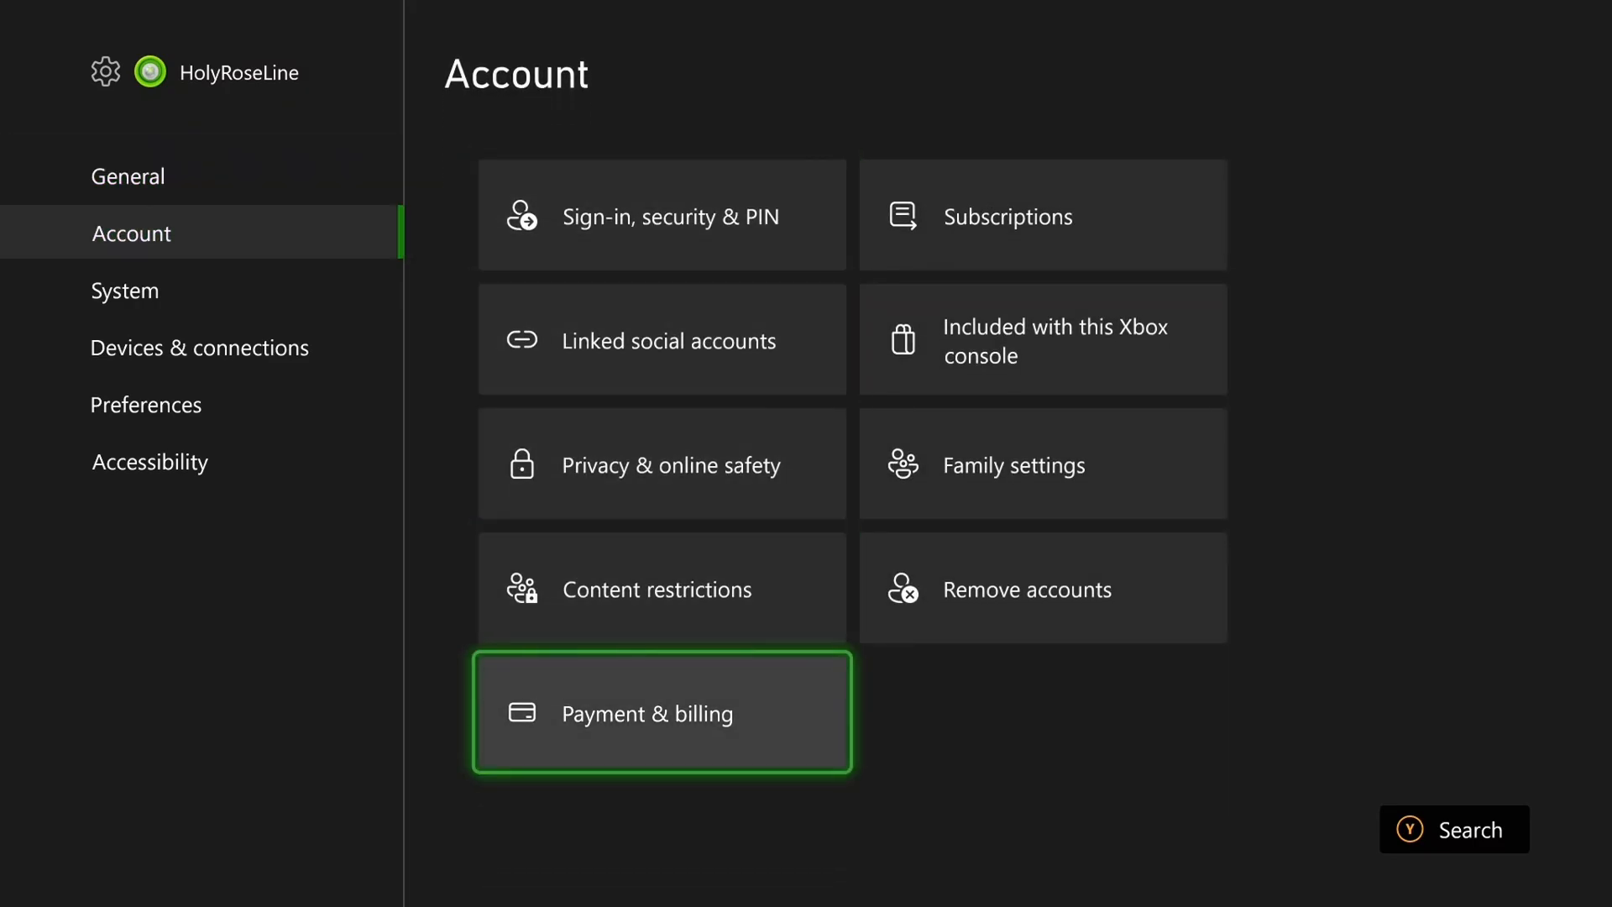
# Step: Open Payment & billing and choose one of its options such as Order history
pyautogui.click(661, 713)
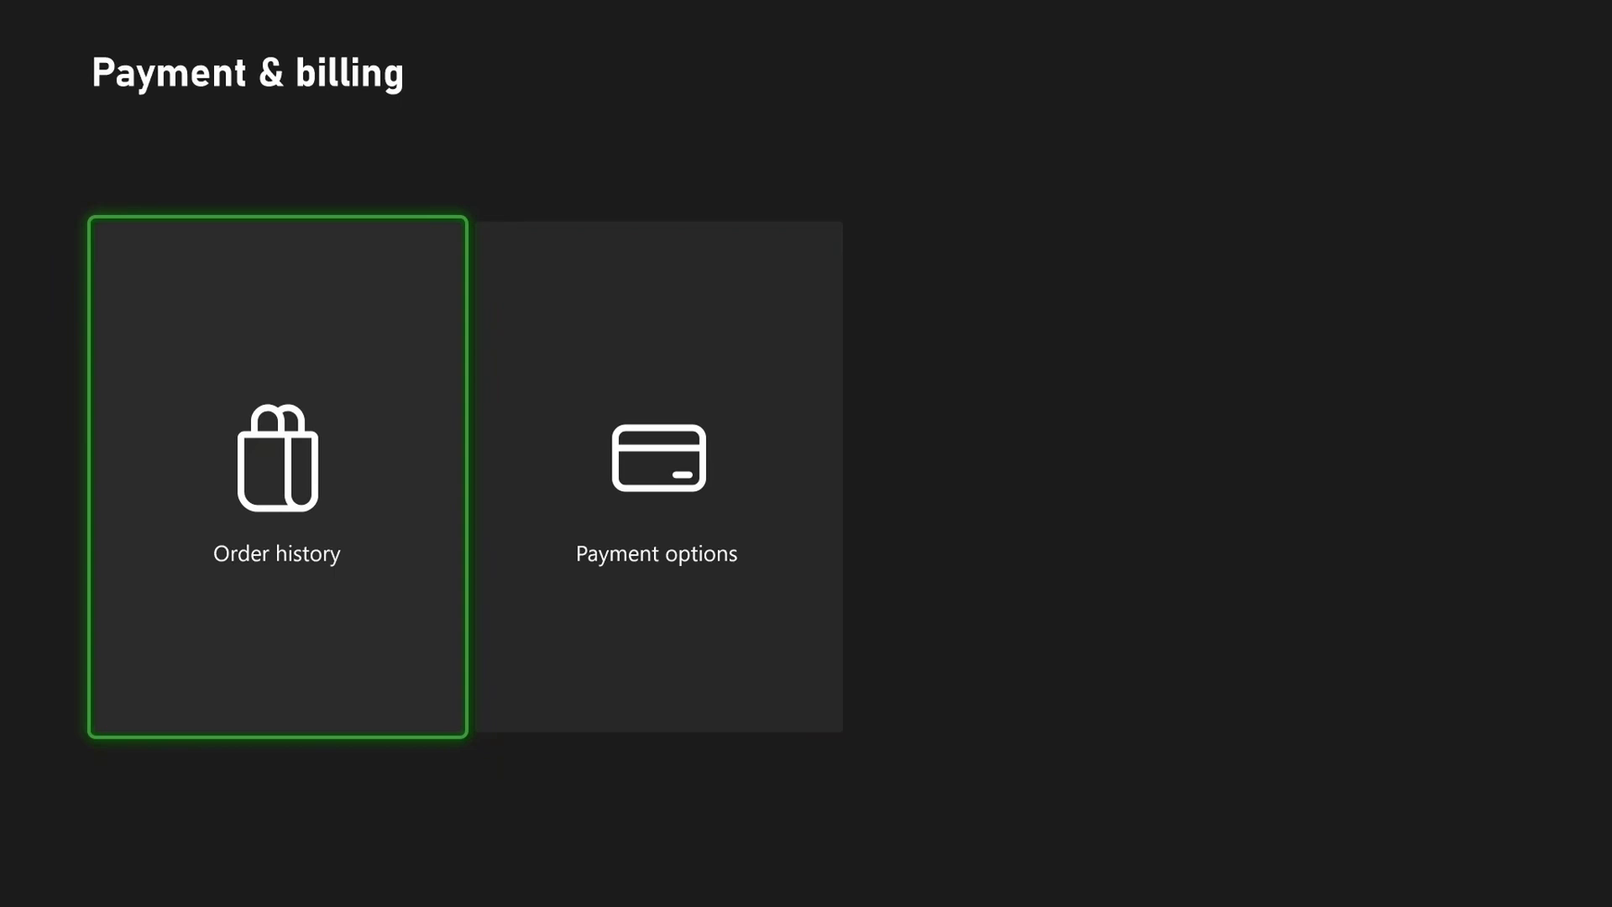
pyautogui.click(656, 475)
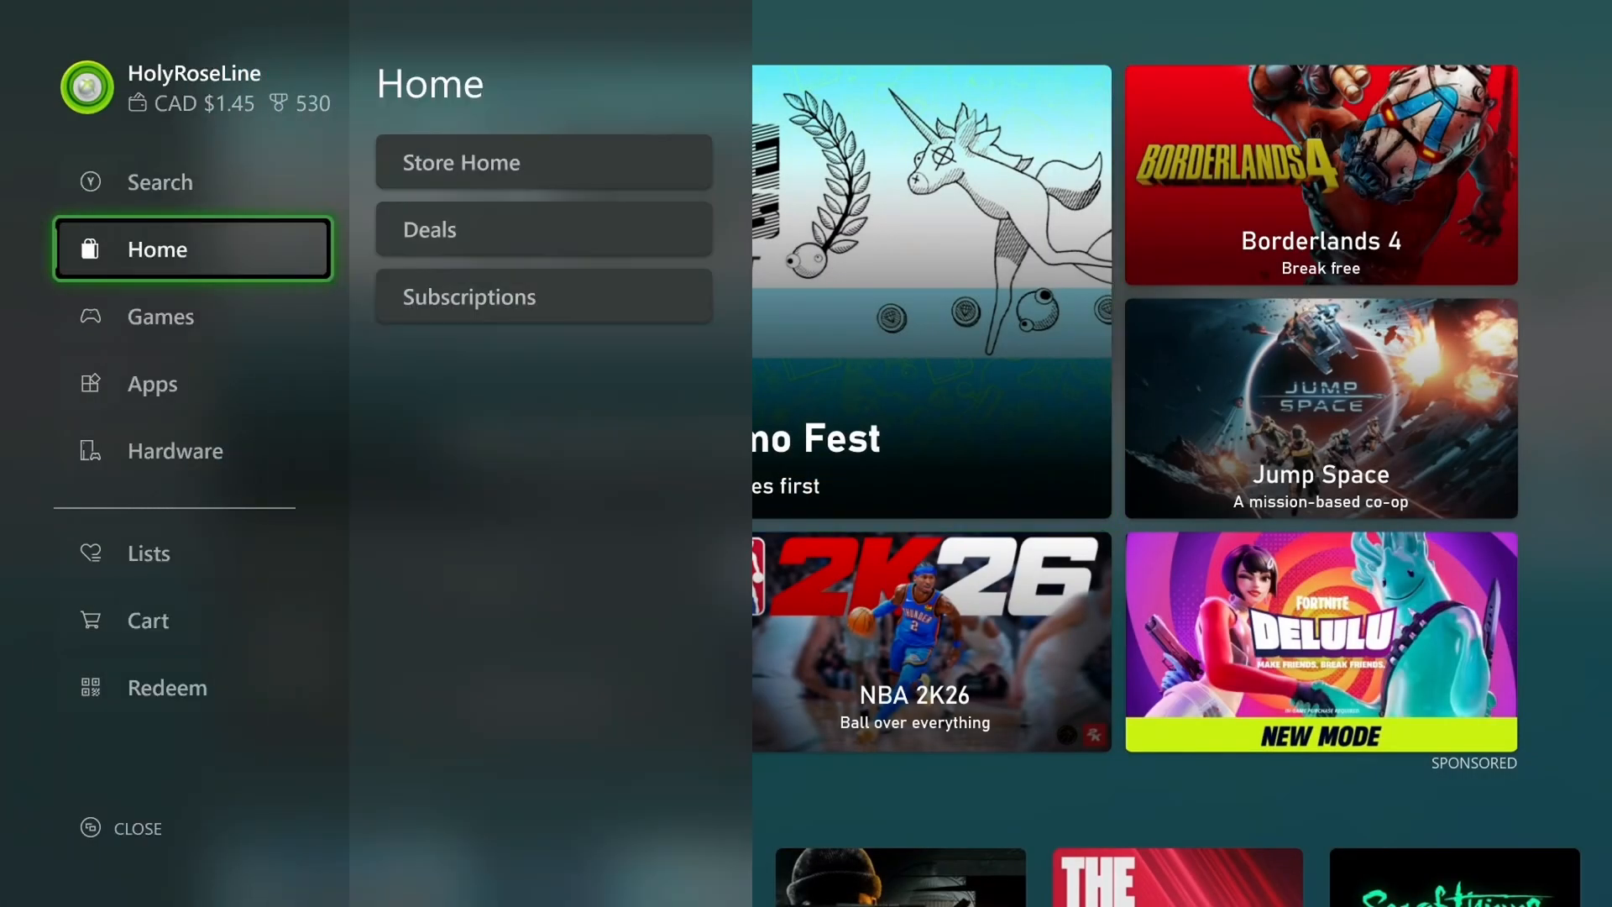
# Step: In the Microsoft Store side menu, move to Redeem then highlight Hardware to show its subcategories
pyautogui.click(193, 384)
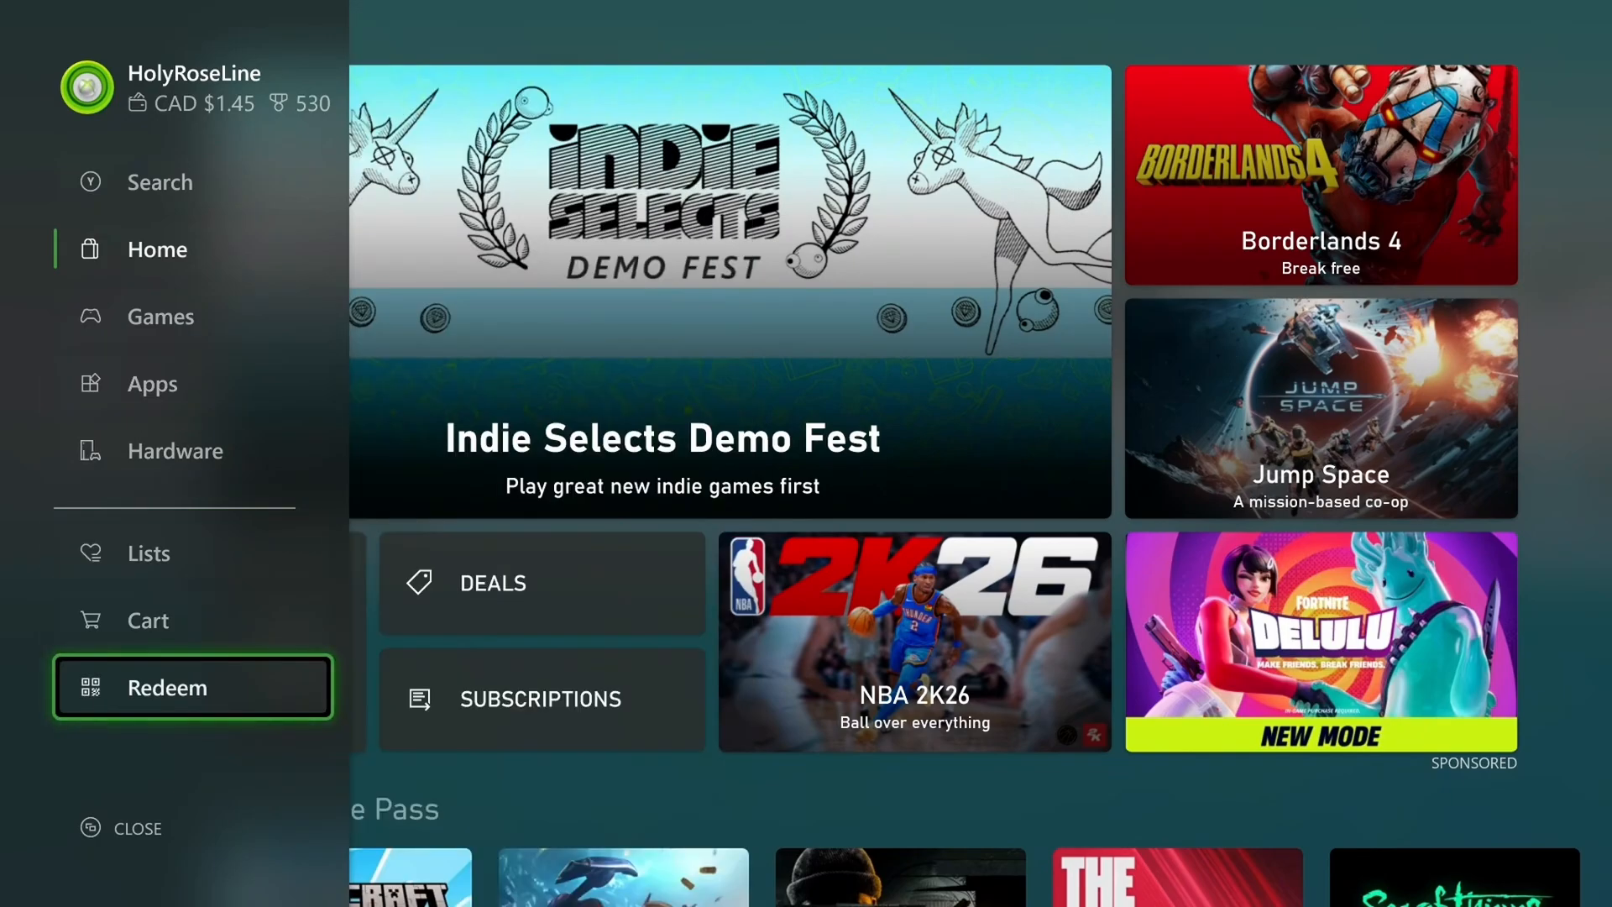
pyautogui.click(175, 450)
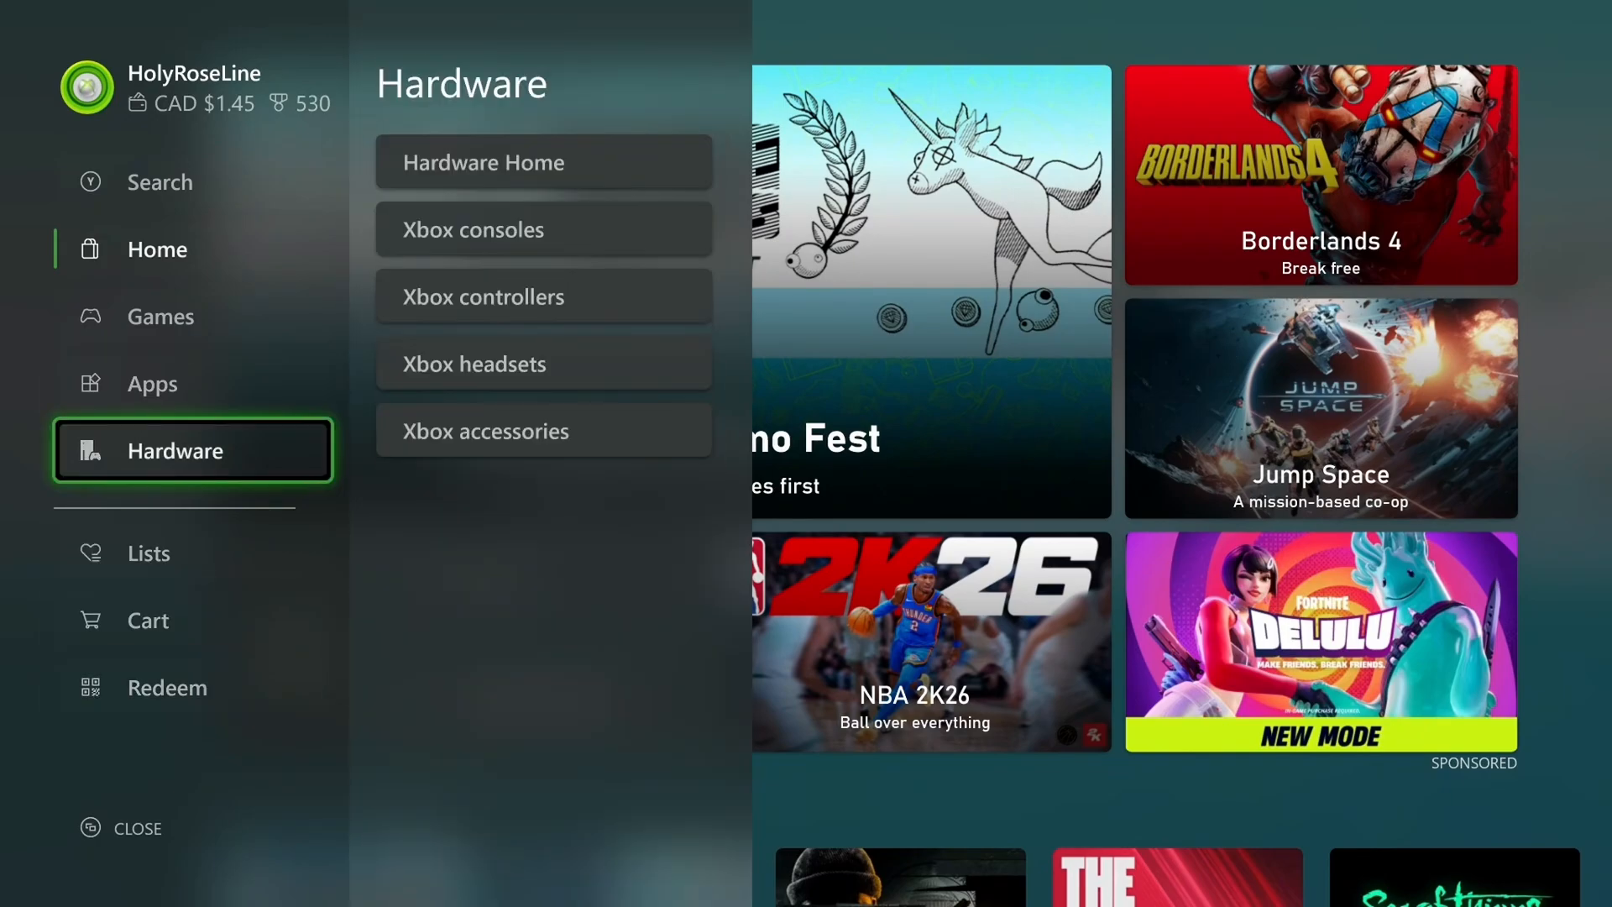